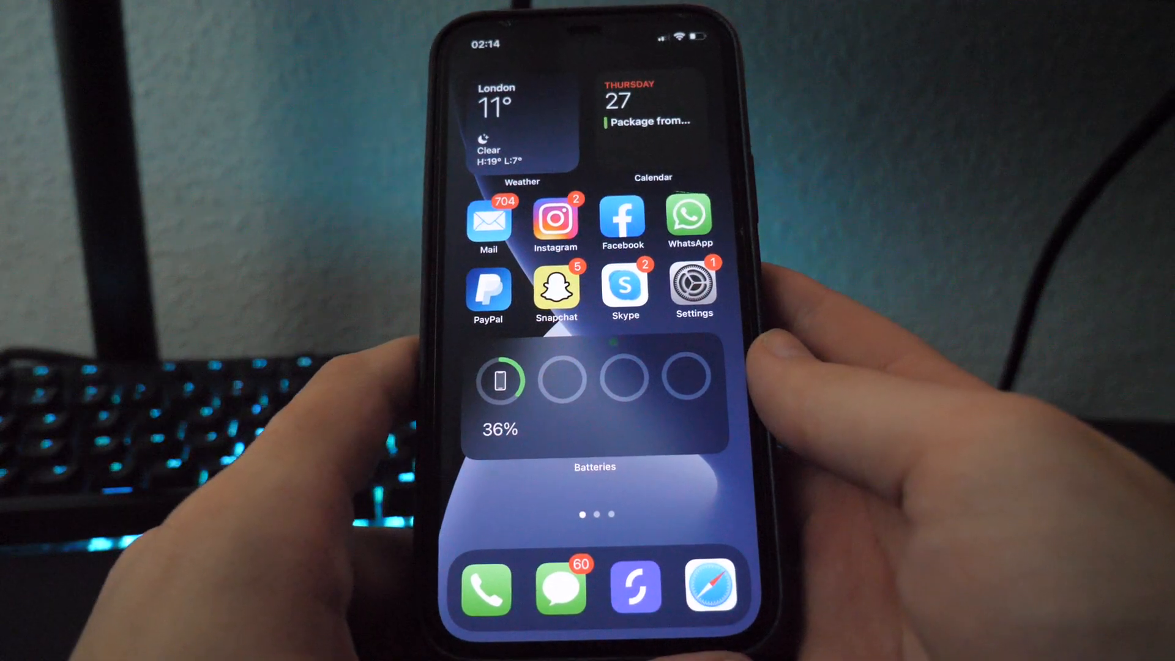
Review Background App Refresh under General, then return to the main Settings list
{"action": "left_click", "coordinate": [692, 291]}
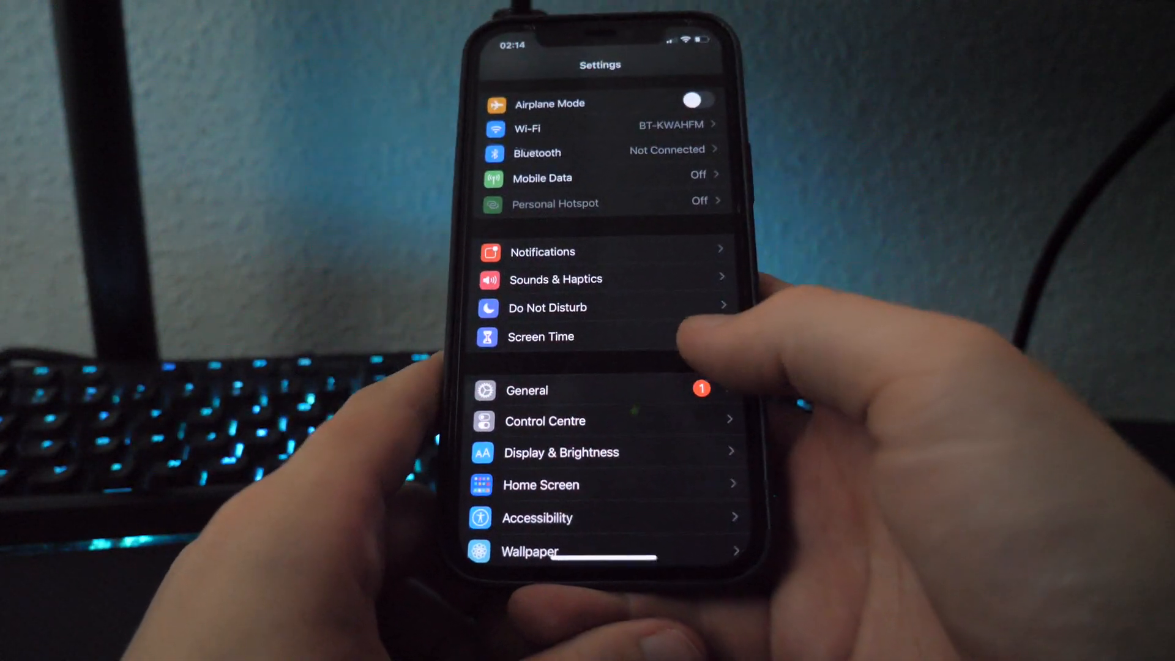
{"action": "left_click", "coordinate": [527, 389]}
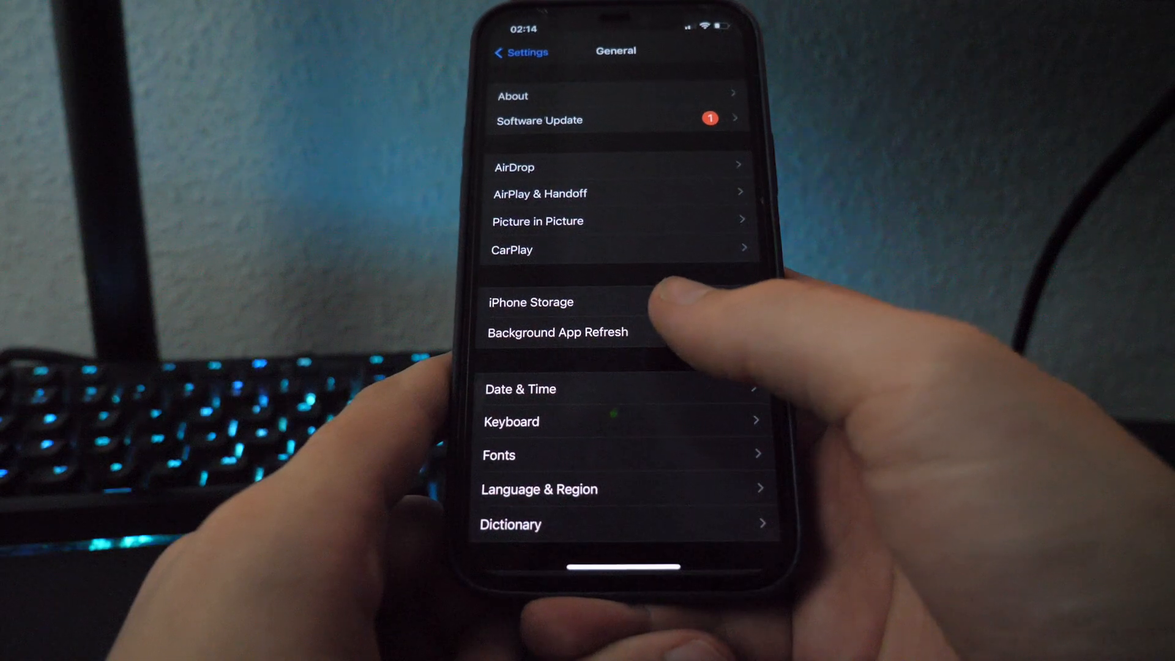
{"action": "left_click", "coordinate": [557, 331]}
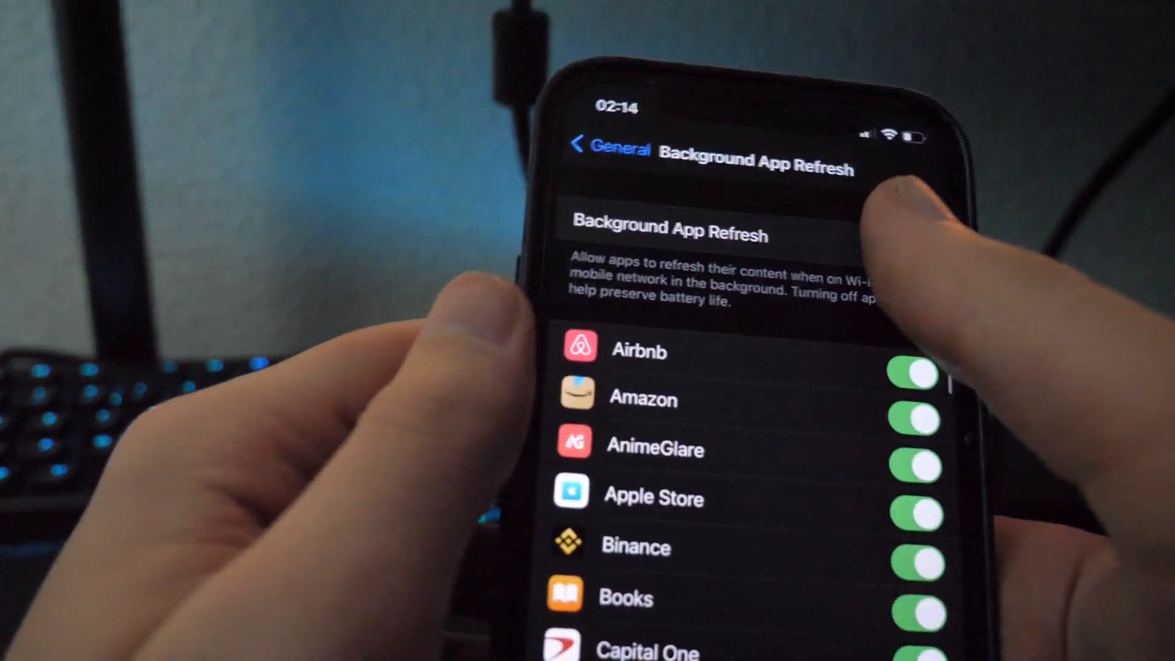
{"action": "left_click", "coordinate": [671, 230]}
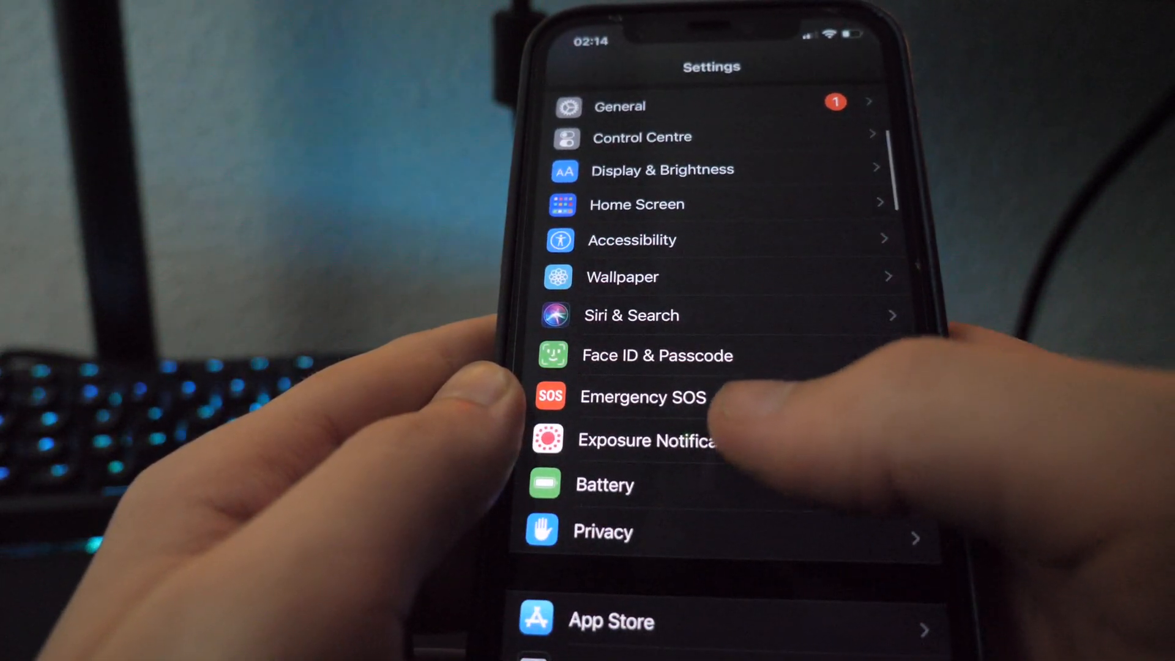
Load the tweakstore site in Safari showing Android4iOS, Cydia, Facebook++ and iNDS
{"action": "left_click", "coordinate": [605, 485]}
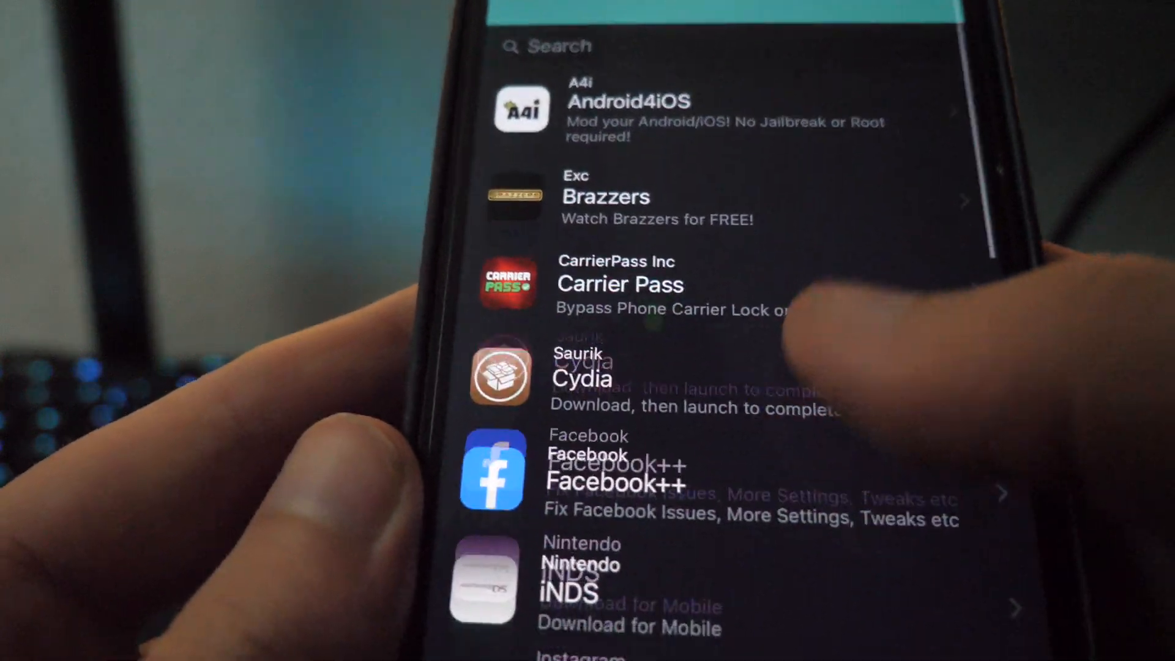
{"action": "scroll", "scroll_direction": "up", "scroll_amount": 3}
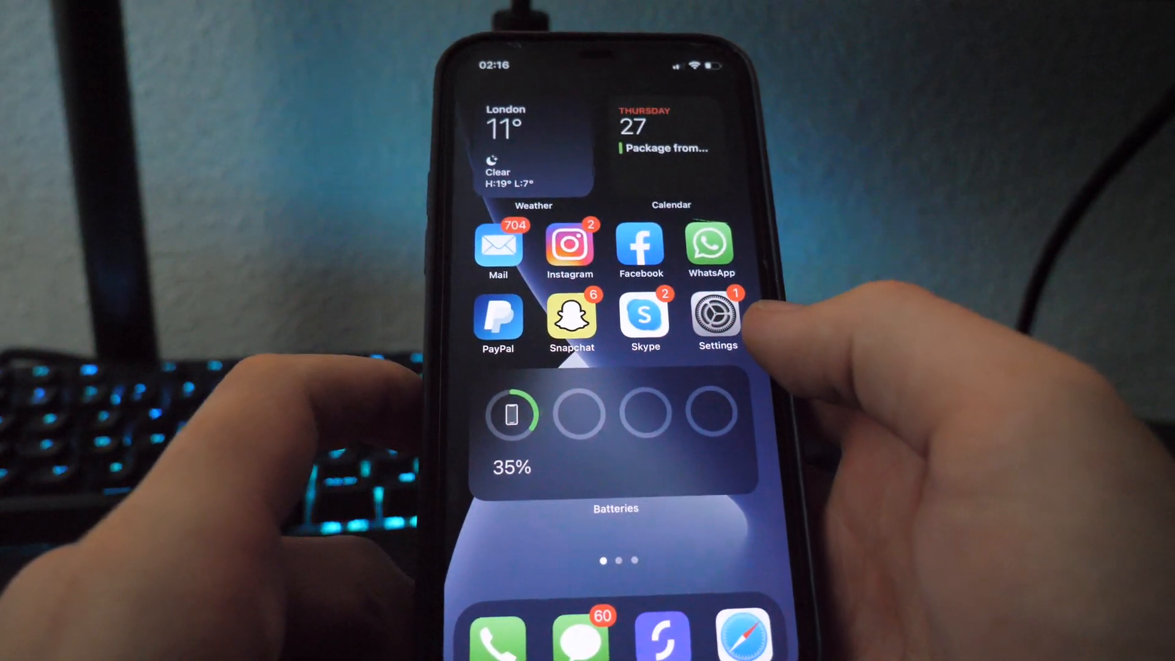
Swipe to the home screen page with the iNDS, FreePrints and Secure VPN icons
{"action": "scroll", "scroll_direction": "left", "scroll_amount": 3}
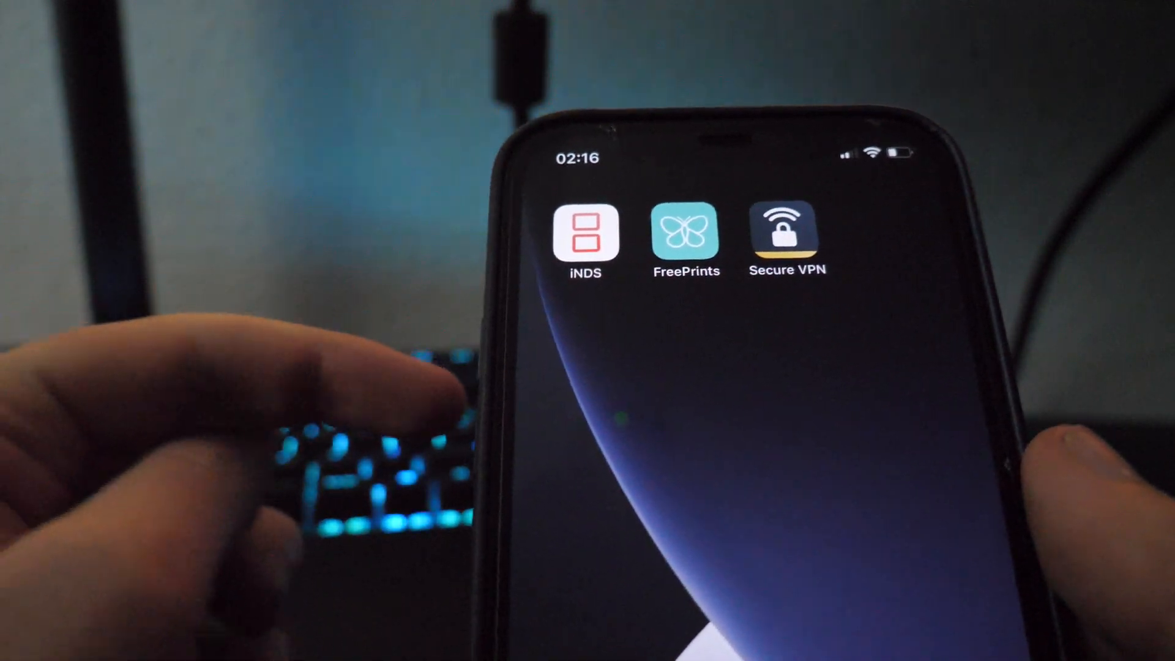